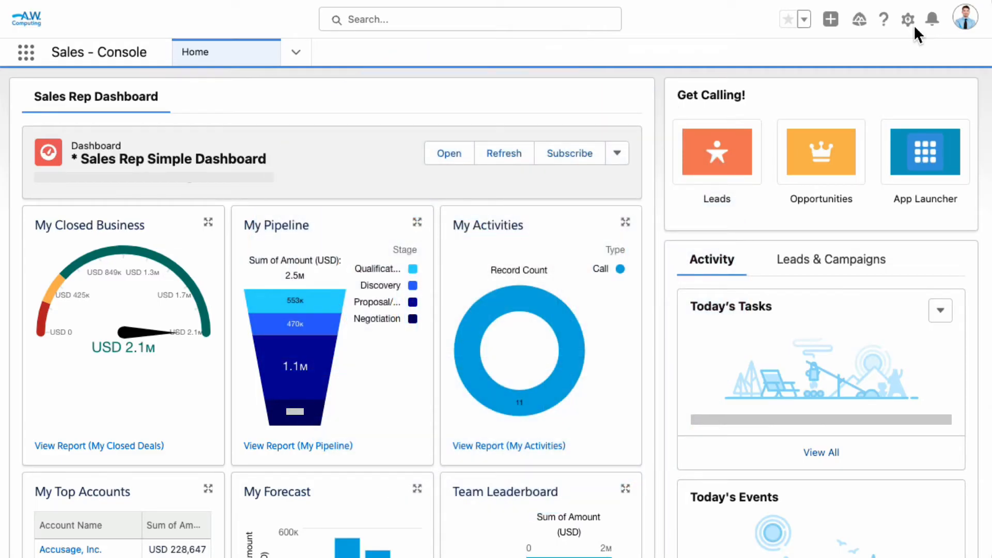
Open Setup from the gear menu on the Sales Console dashboard.
{"action": "left_click", "coordinate": [908, 19]}
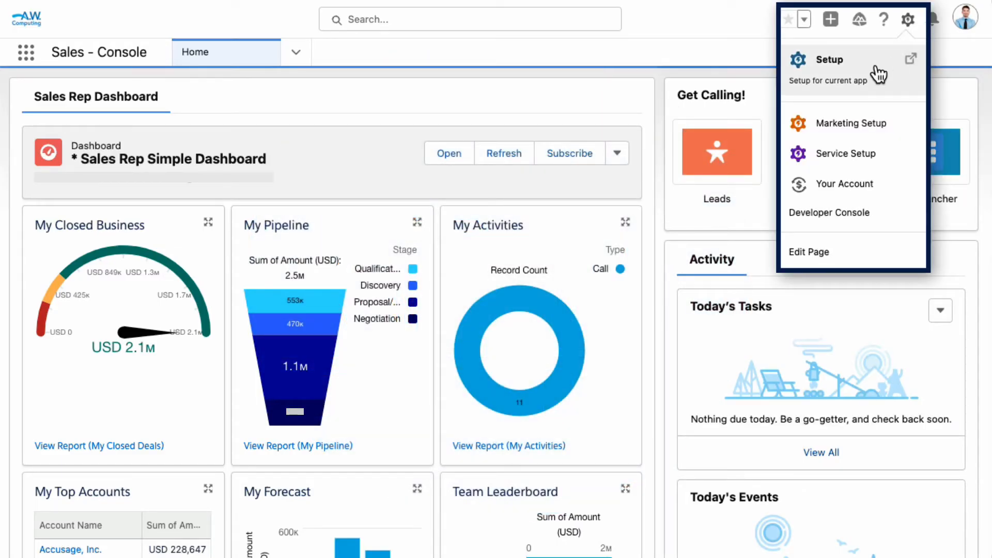
{"action": "left_click", "coordinate": [829, 59]}
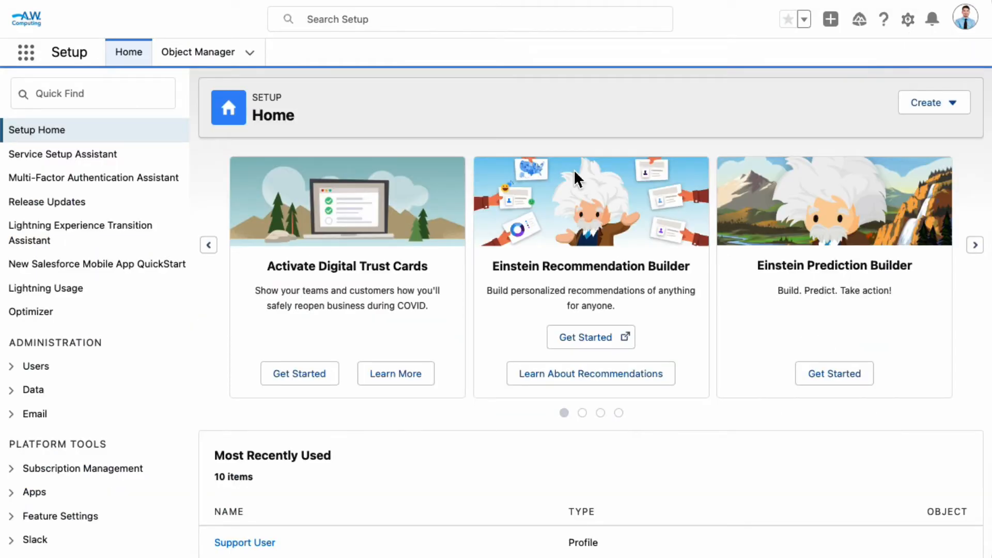
{"action": "left_click", "coordinate": [77, 507]}
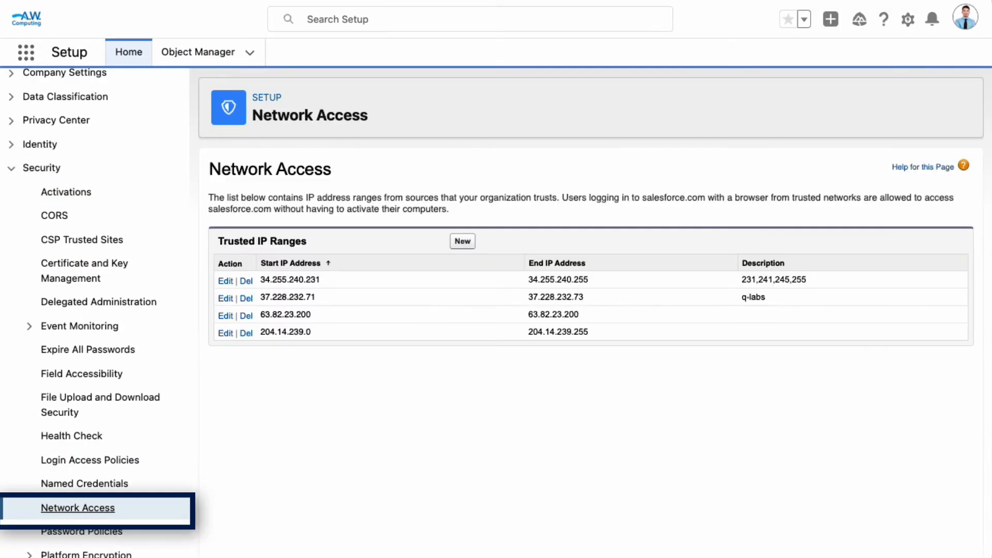
{"action": "scroll", "scroll_direction": "down", "scroll_amount": 3}
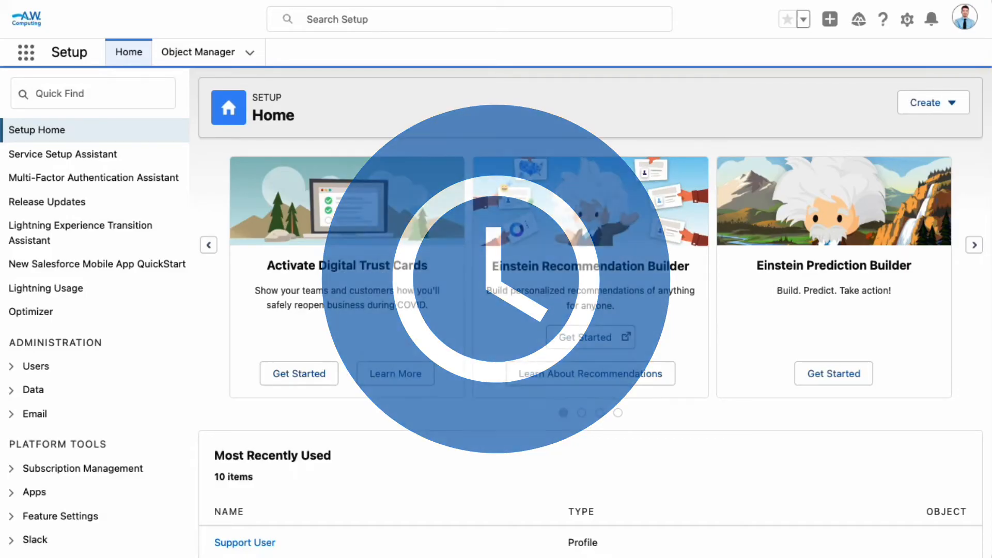
Add and save login IP range 204.14.239.0–204.14.239.255 on the Call Center Rep profile, overriding the current-IP warning.
{"action": "left_click", "coordinate": [35, 366]}
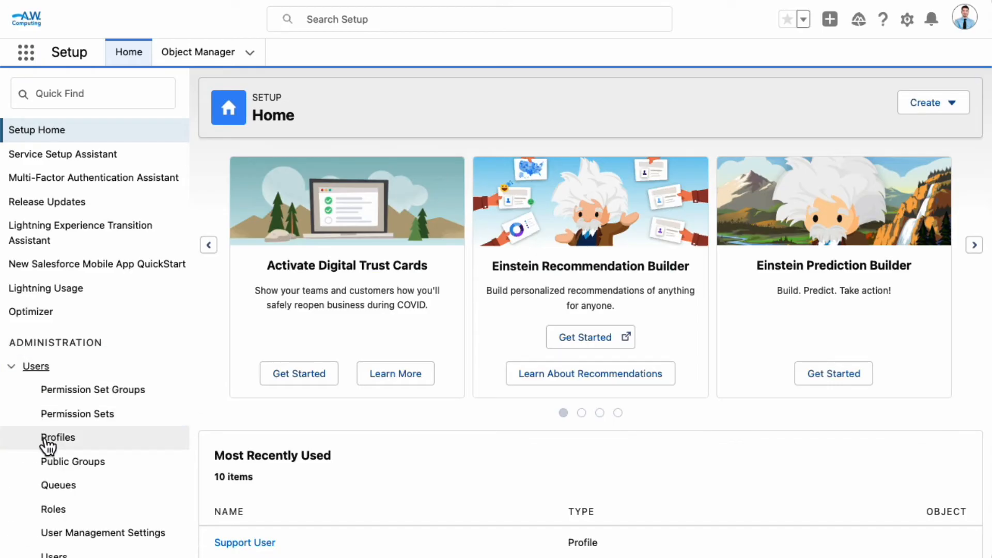
{"action": "left_click", "coordinate": [57, 437]}
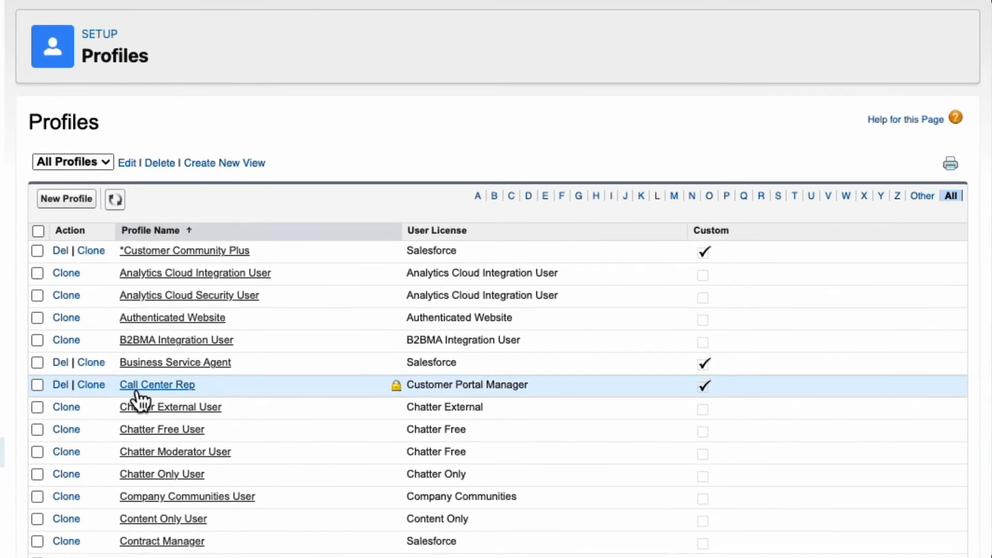
{"action": "left_click", "coordinate": [157, 384]}
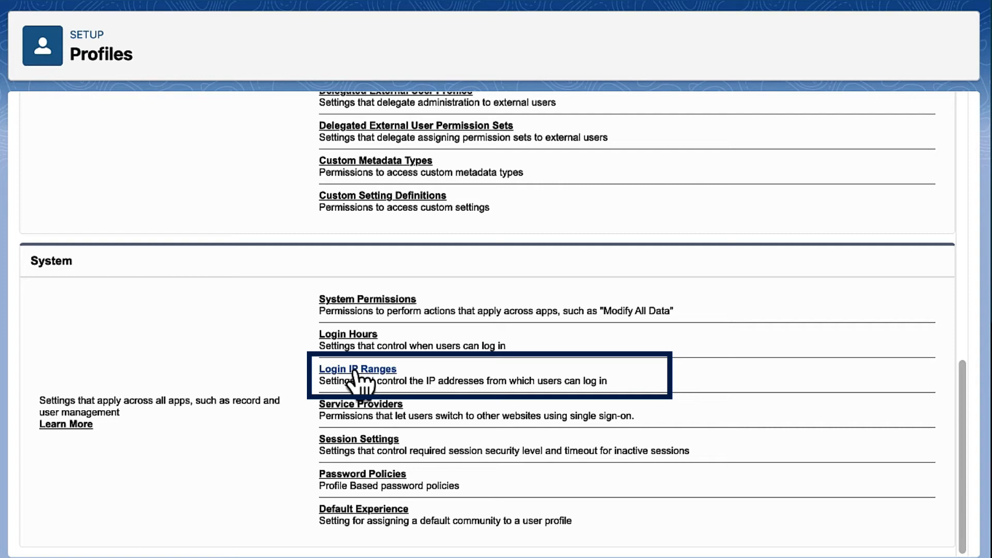
{"action": "left_click", "coordinate": [358, 369]}
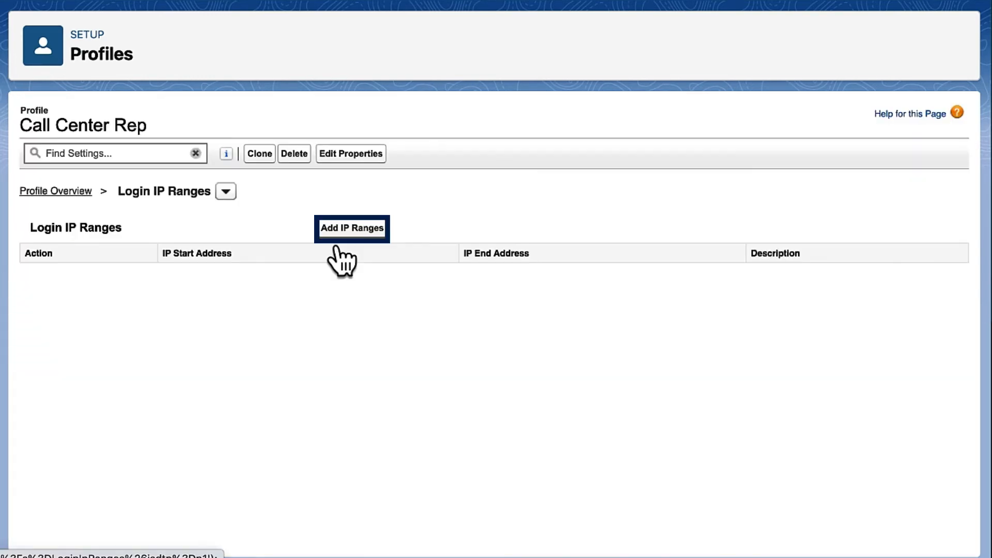
{"action": "left_click", "coordinate": [352, 228]}
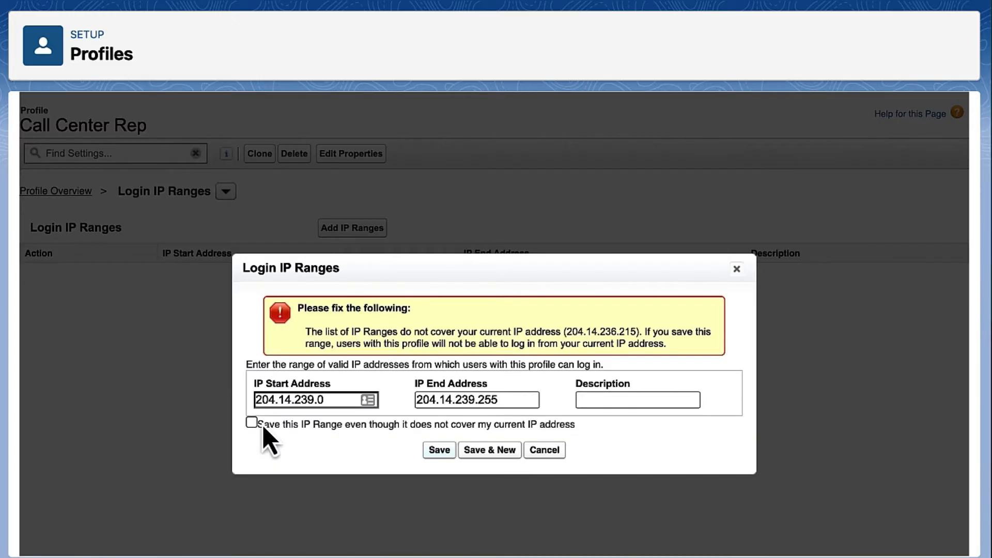
{"action": "left_click", "coordinate": [251, 422]}
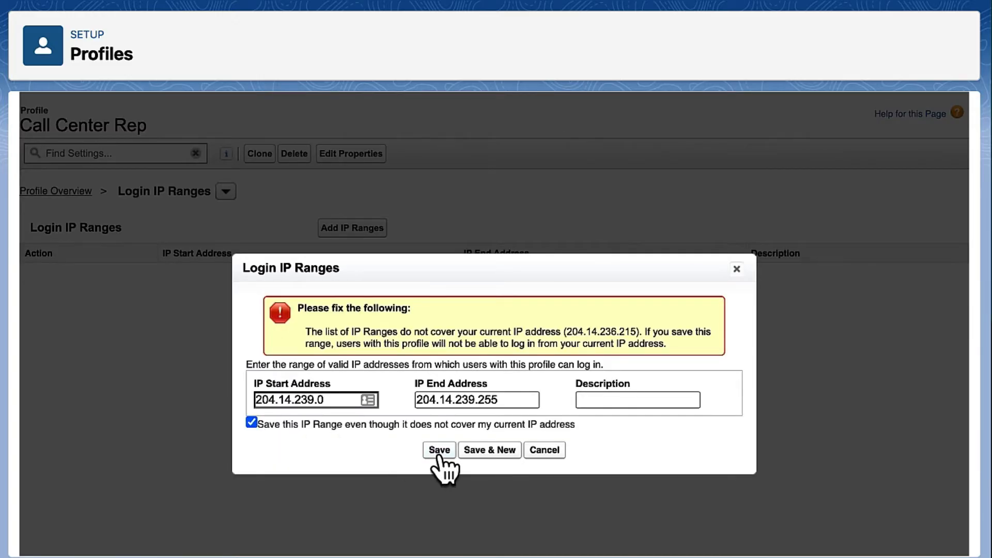
{"action": "left_click", "coordinate": [439, 451]}
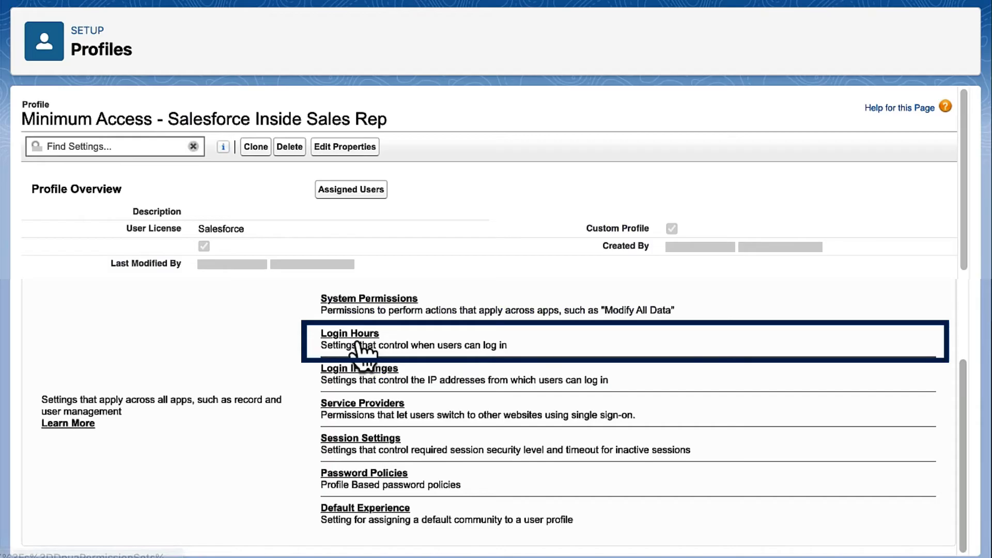
Review Call Center Rep login hours, keeping Sunday start and end times at 12:00 AM.
{"action": "left_click", "coordinate": [350, 333]}
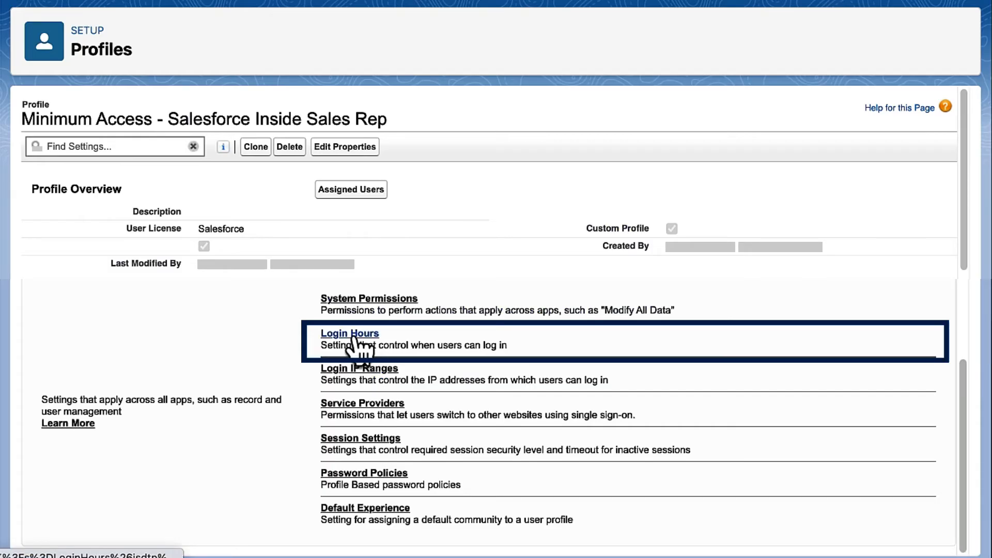
{"action": "left_click", "coordinate": [350, 333]}
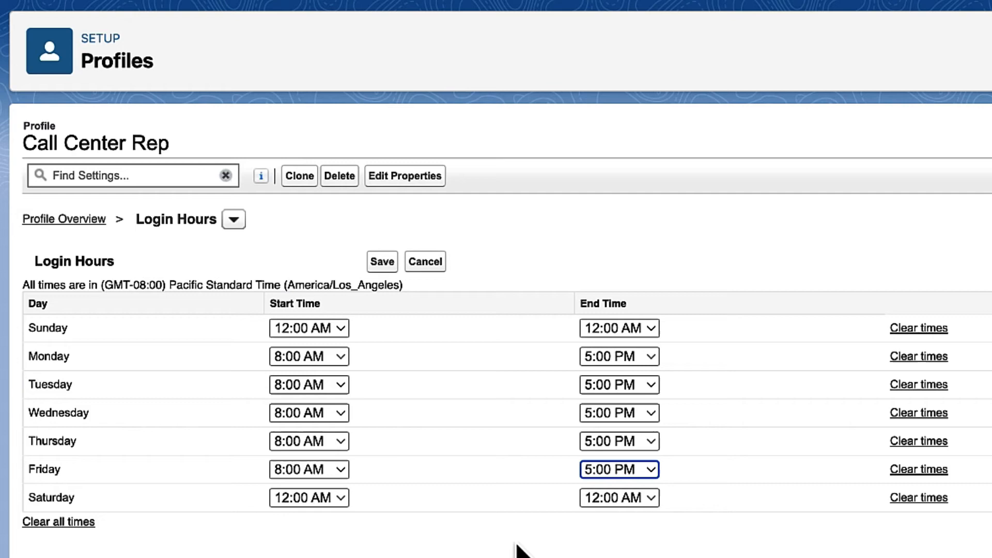
{"action": "left_click", "coordinate": [310, 327]}
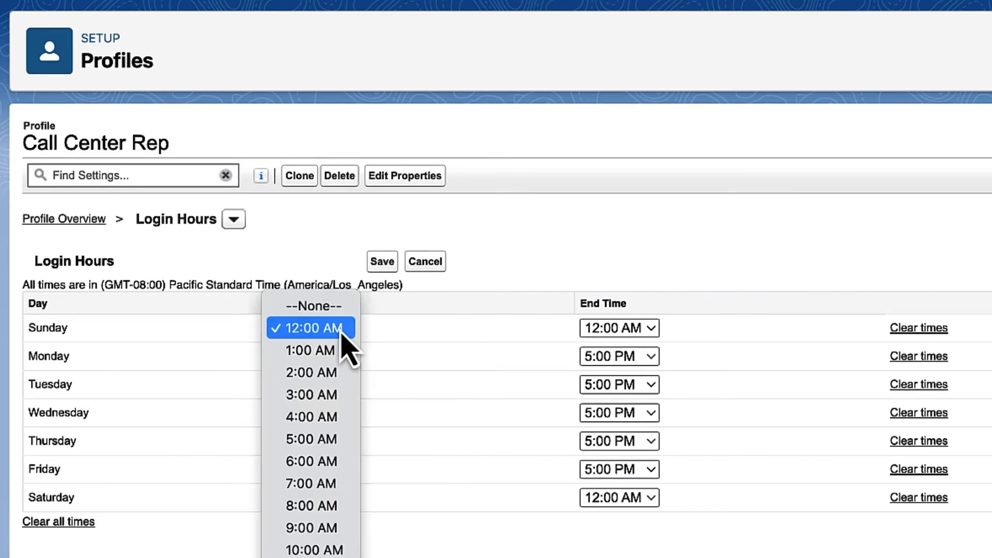
{"action": "left_click", "coordinate": [620, 327]}
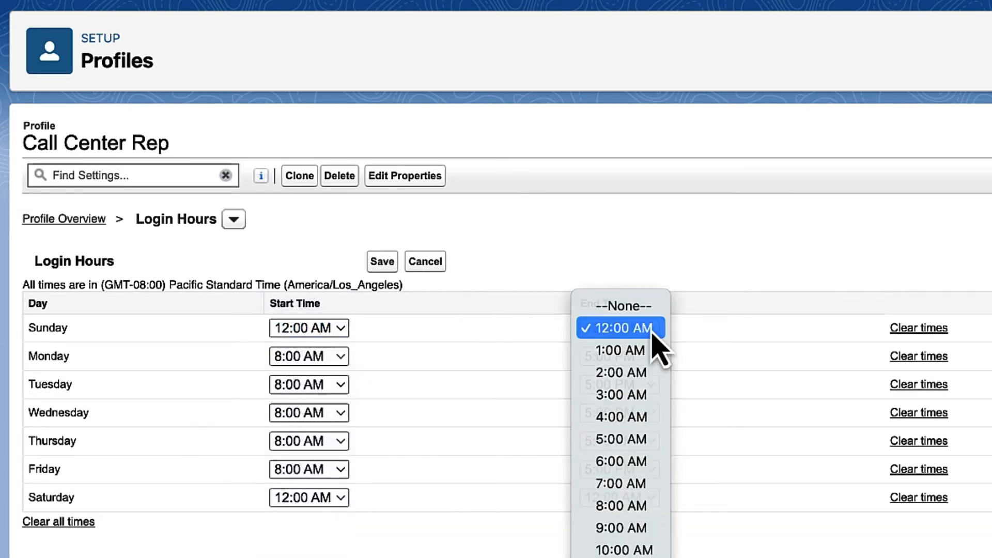
{"action": "left_click", "coordinate": [620, 328]}
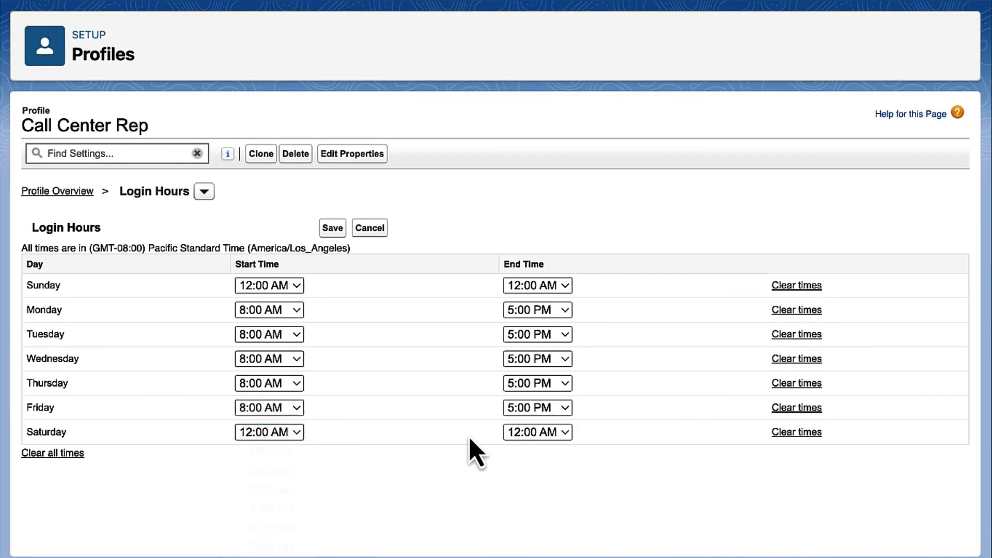
{"action": "left_click", "coordinate": [538, 433]}
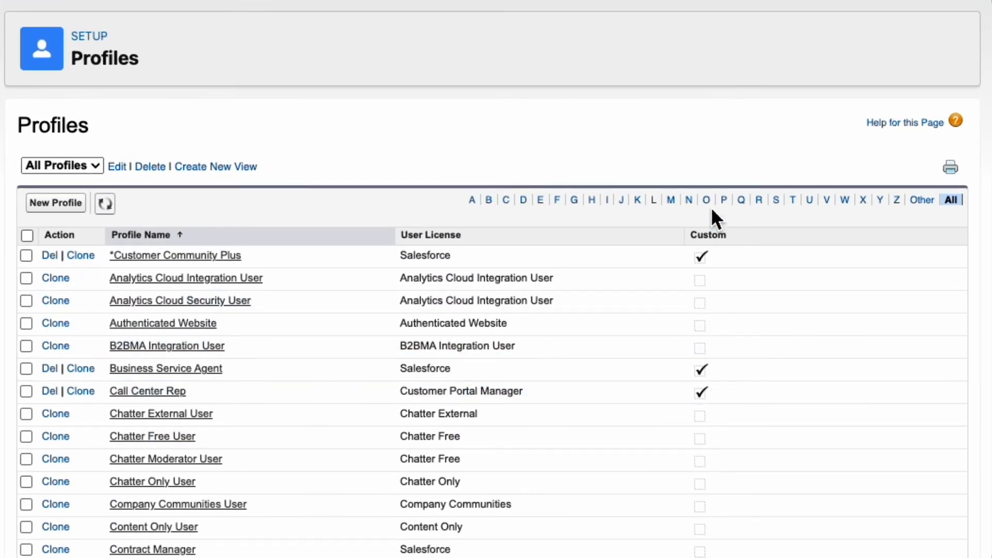
Check the Inside Sales Rep profile's Login IP Ranges and Login Hours, finding no login hours specified.
{"action": "left_click", "coordinate": [671, 200]}
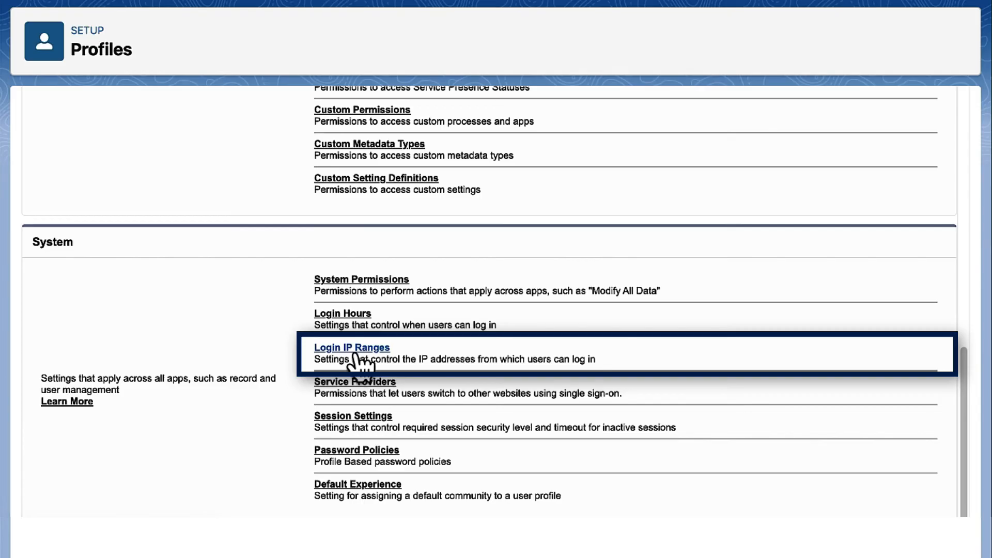
{"action": "left_click", "coordinate": [352, 346]}
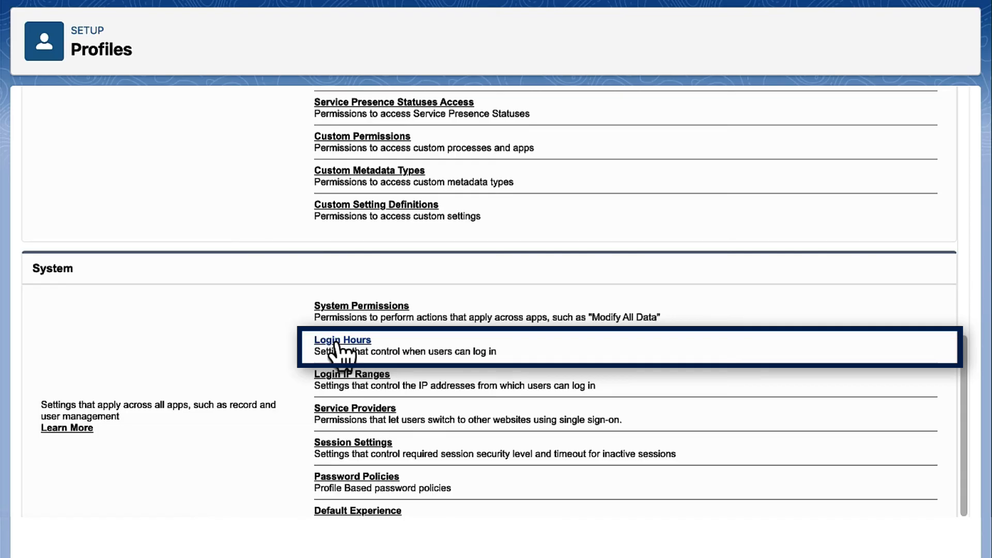
{"action": "left_click", "coordinate": [342, 340]}
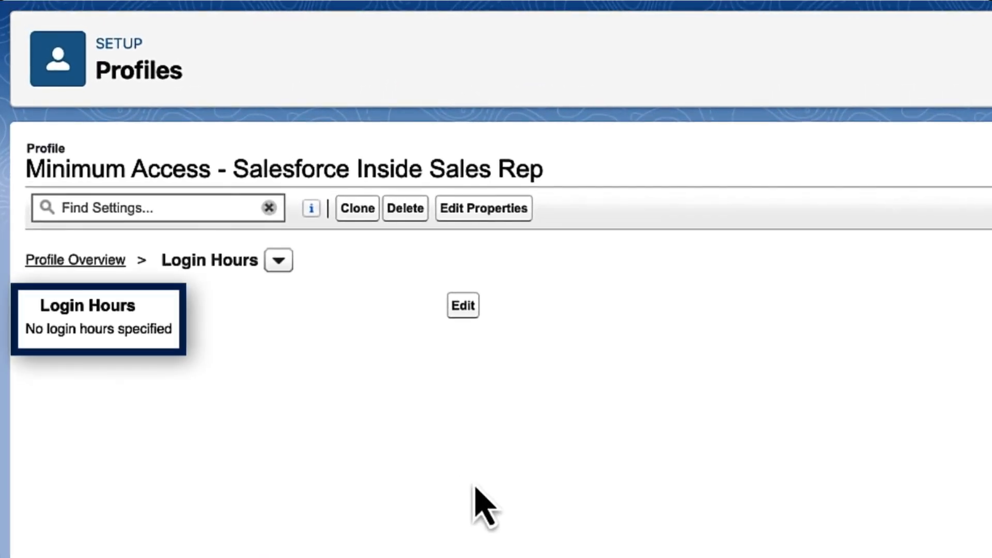